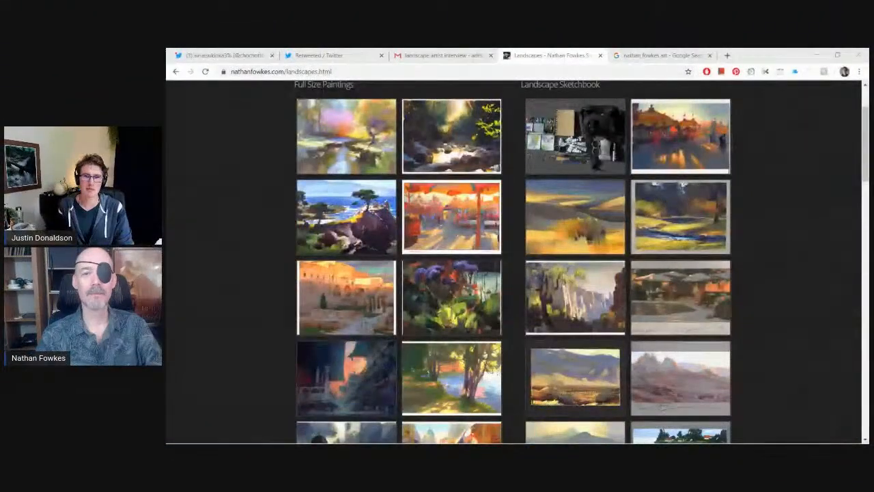
mouse_move(451, 217)
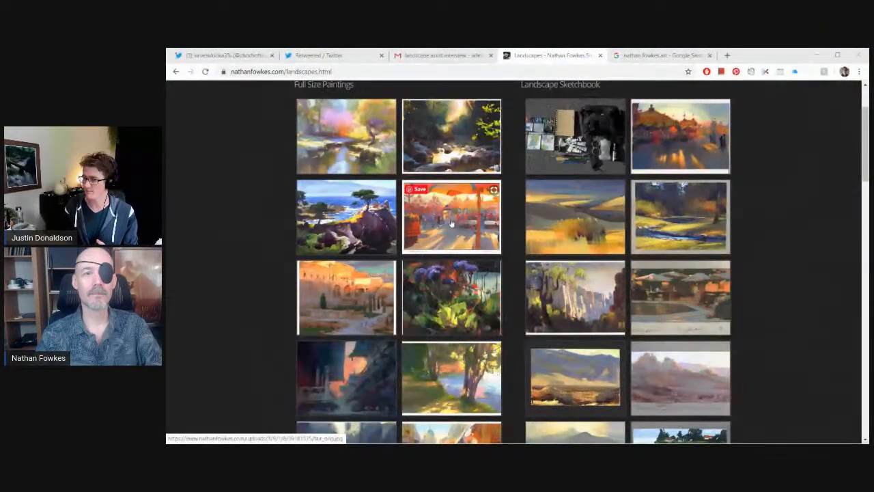
Enlarge the sunlit forest stream painting from the Full Size Paintings grid
click(451, 217)
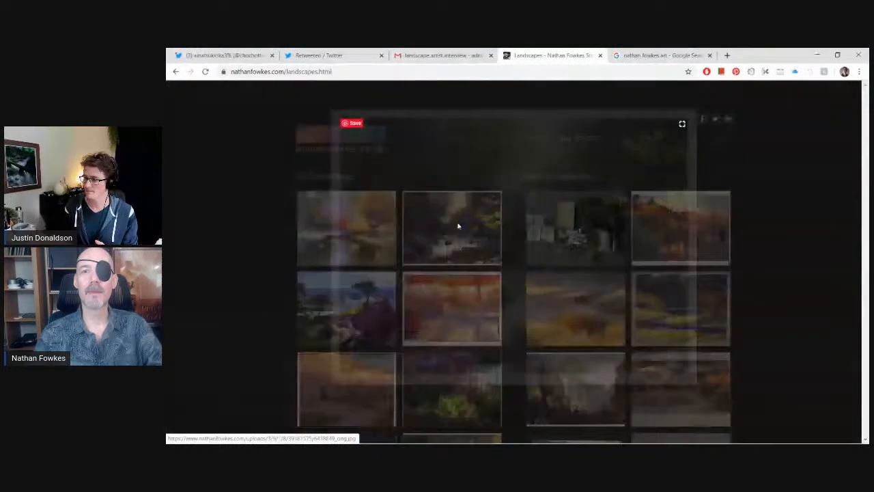
Step from the forest stream painting to the cypress trees on a rocky coast
click(451, 228)
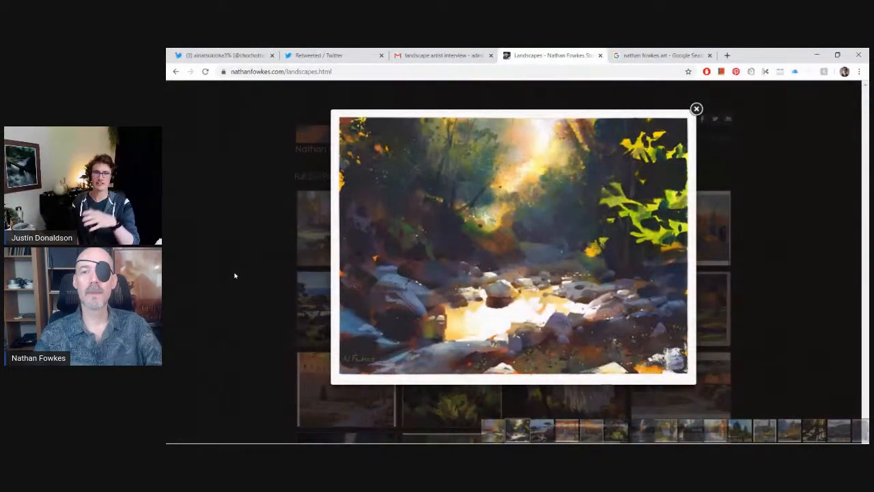
mouse_move(166, 388)
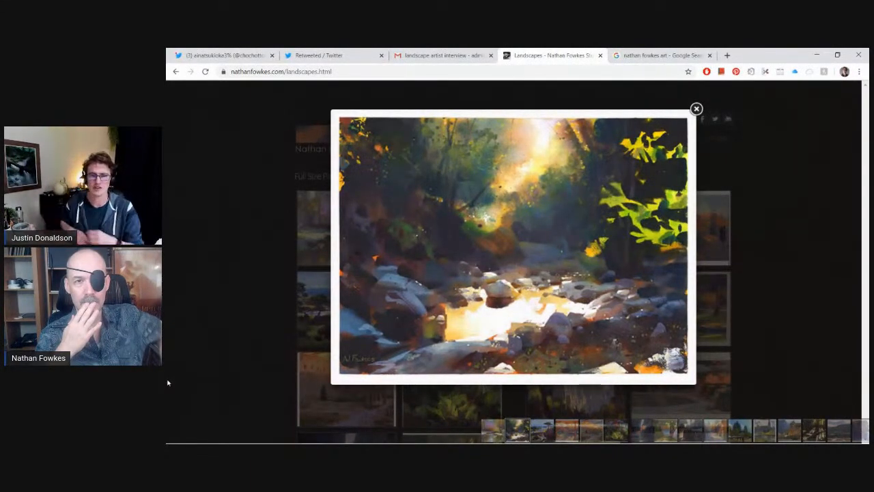
mouse_move(175, 213)
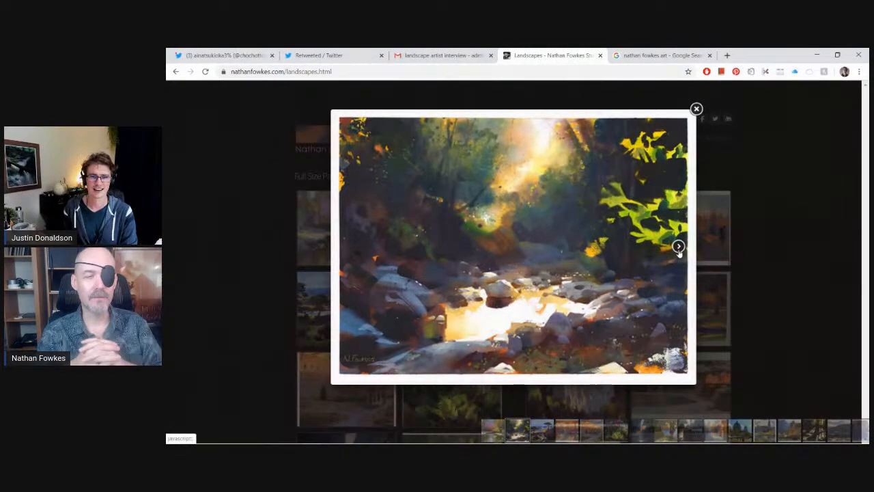
mouse_move(678, 246)
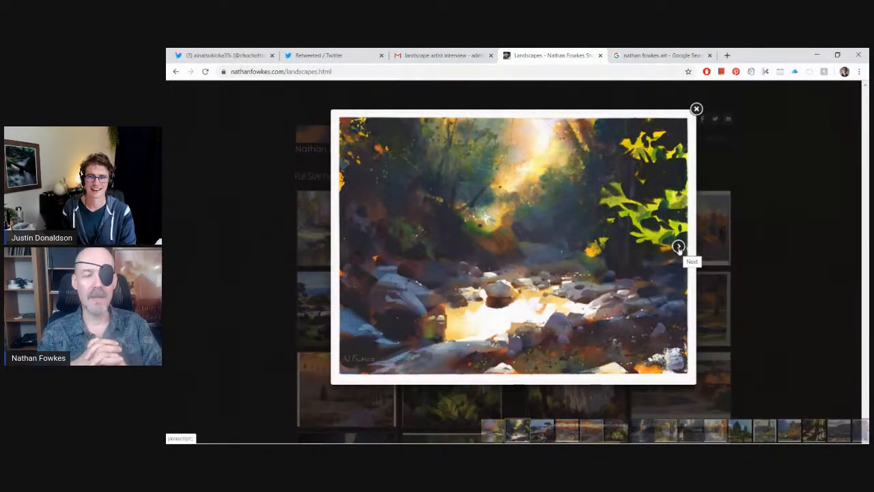
click(677, 246)
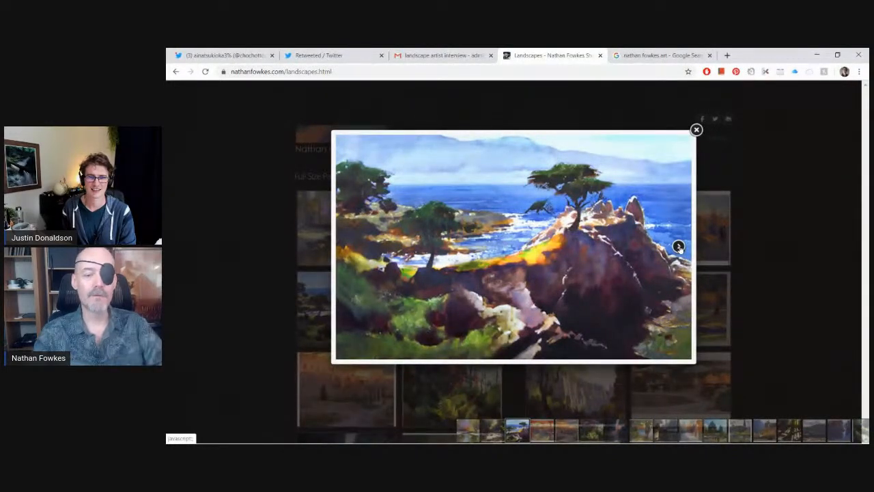
Advance the lightbox to the sunlit domed stone building with cypress trees
click(679, 246)
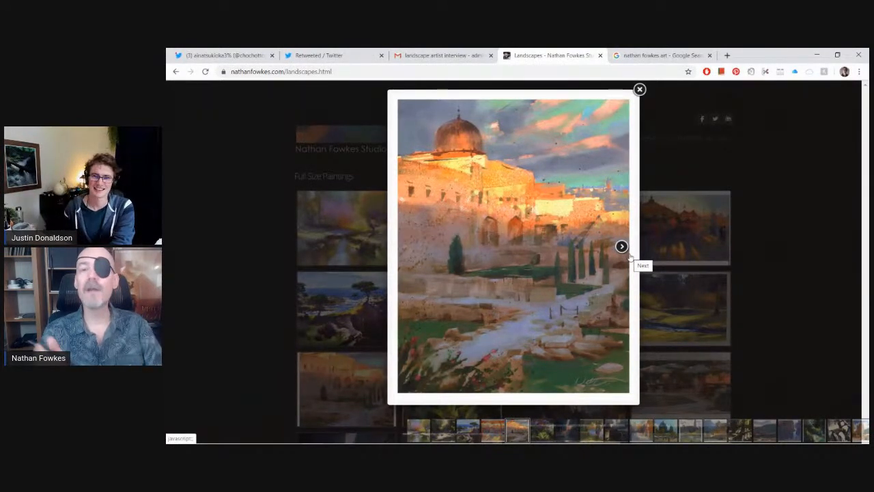
mouse_move(650, 295)
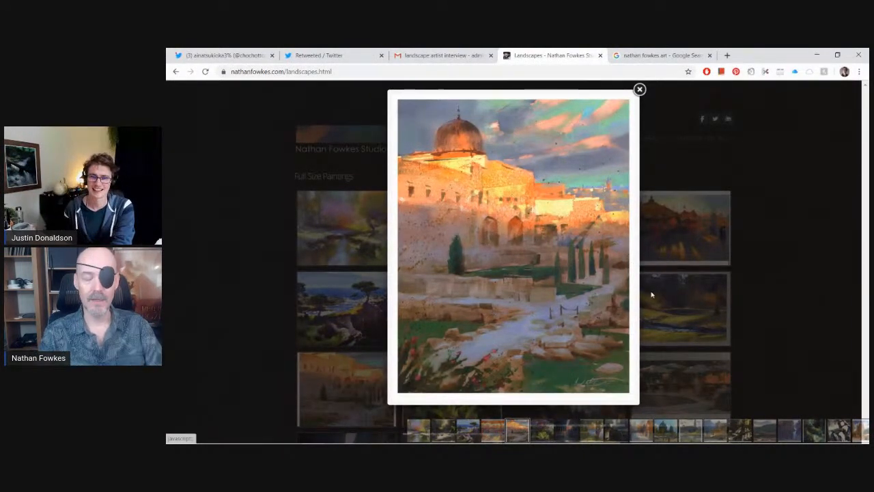
mouse_move(620, 246)
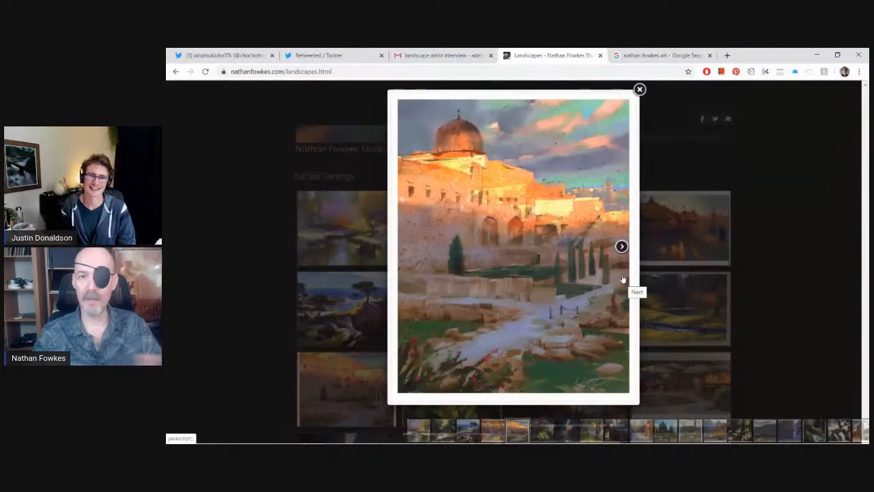
Move on to the painting of purple flowers above bright green leaves
click(620, 246)
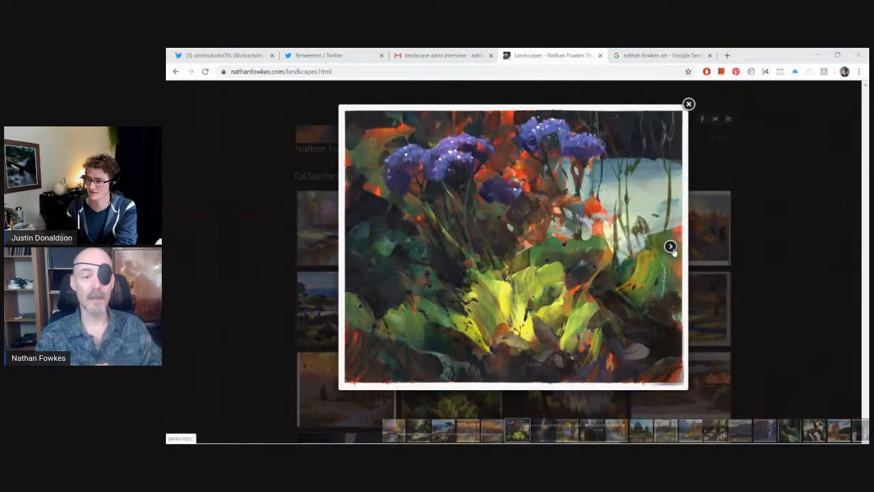
Show the tall painting of dark cliffs against a glowing orange sky
click(671, 246)
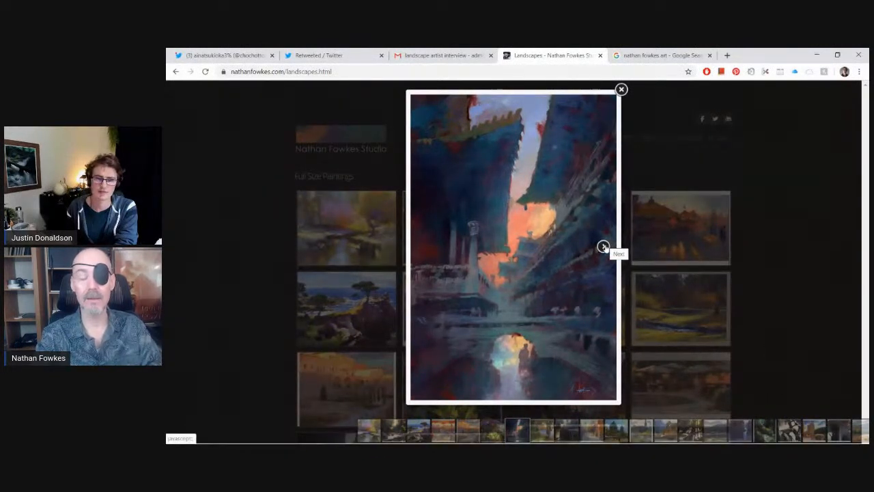
Step past the sunlit lakeside trees painting to the colorful market street scene
click(603, 246)
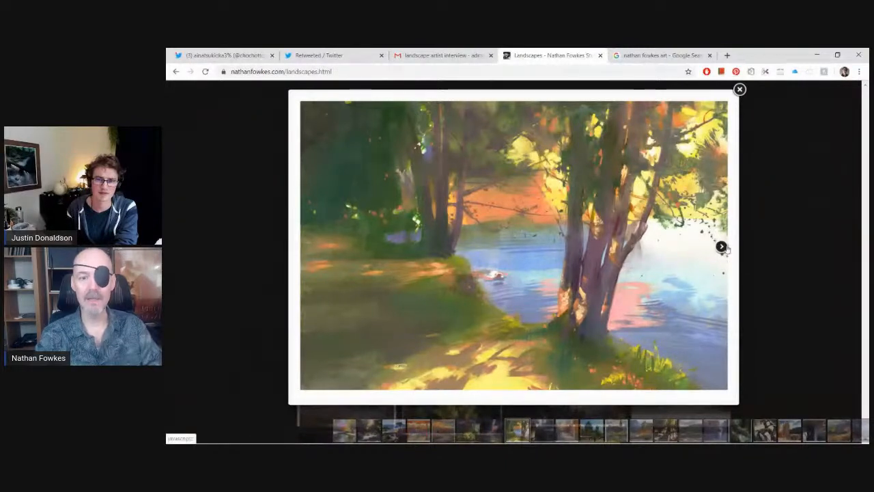
mouse_move(721, 246)
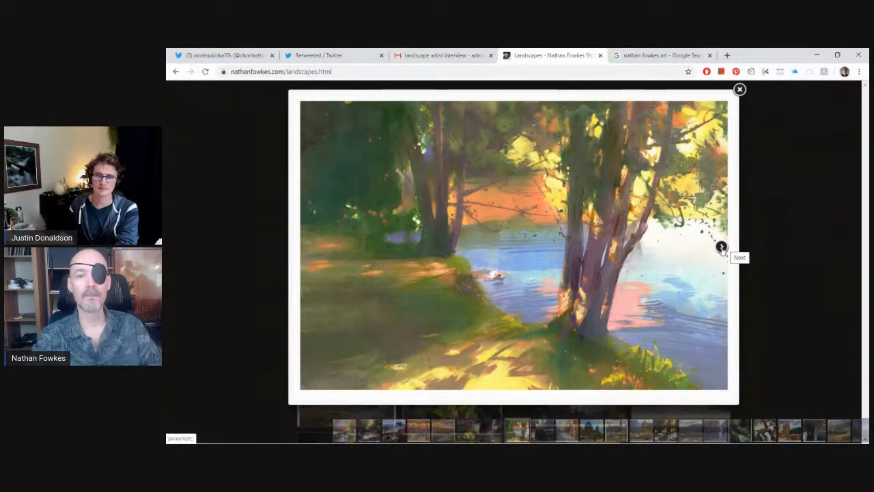
click(721, 246)
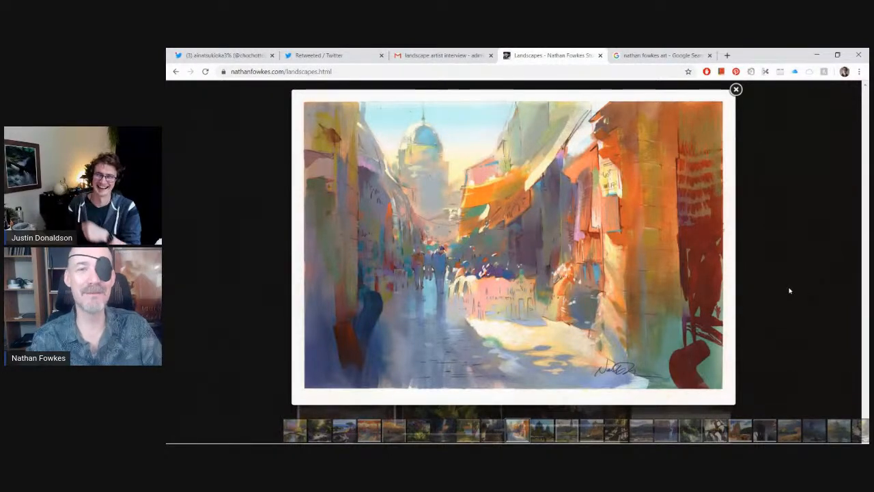
mouse_move(717, 246)
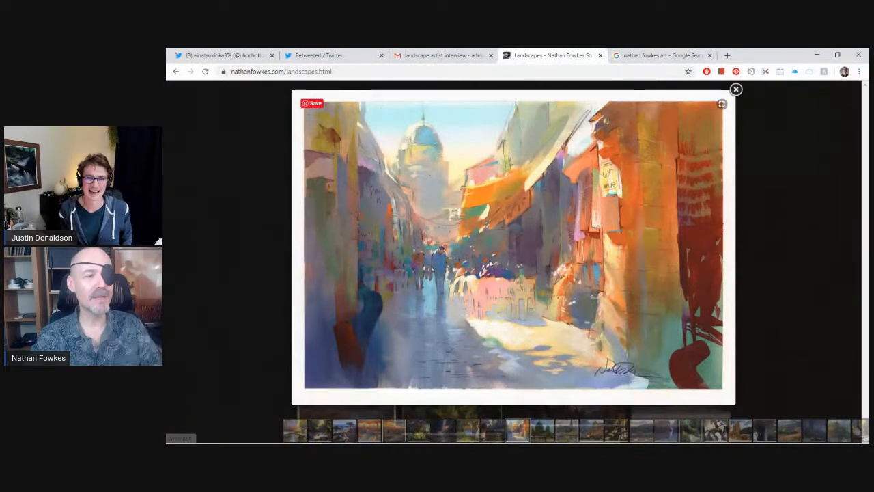
mouse_move(308, 246)
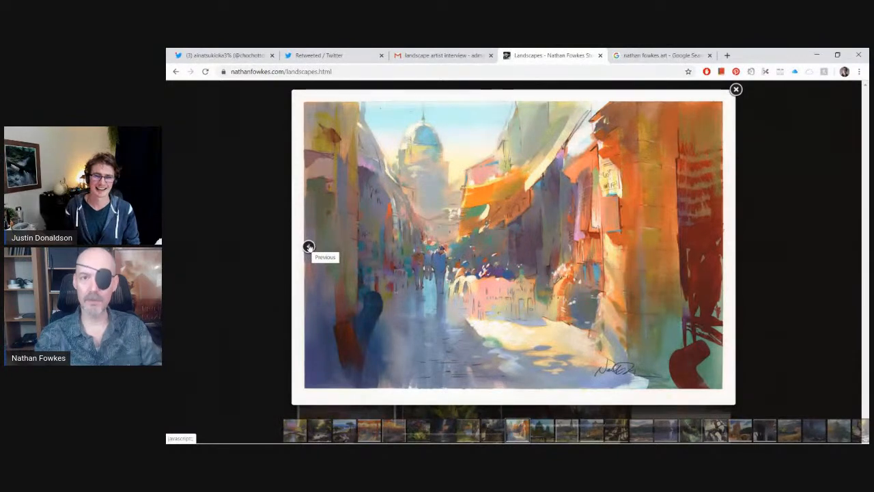
mouse_move(259, 261)
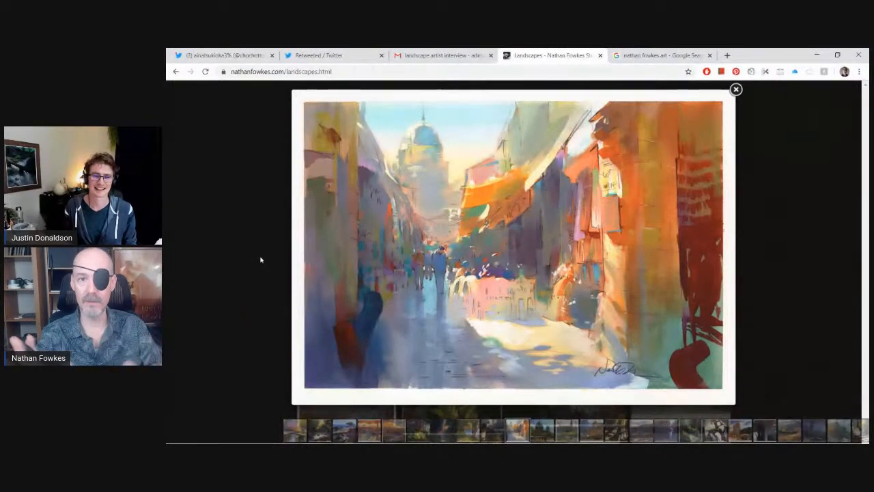
mouse_move(253, 265)
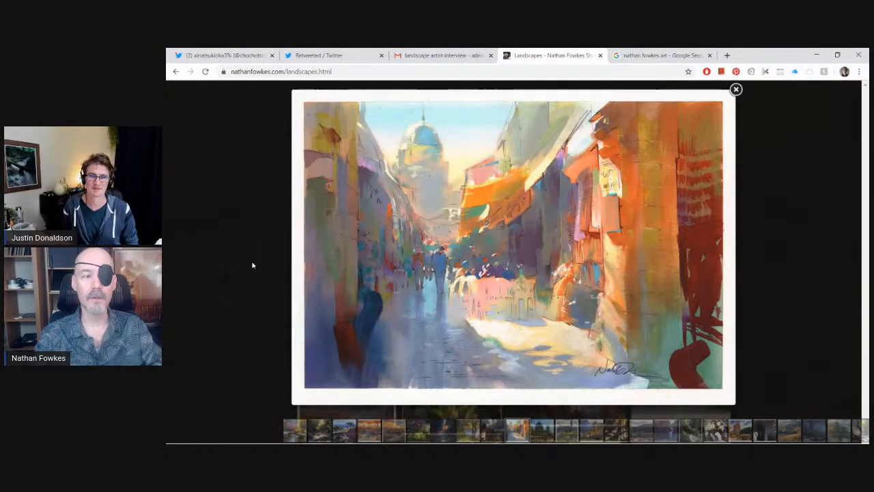
mouse_move(328, 251)
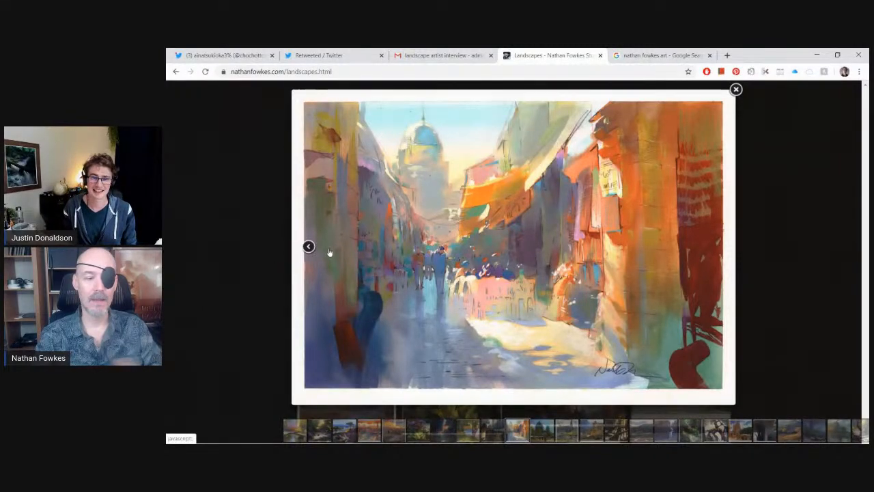
mouse_move(271, 258)
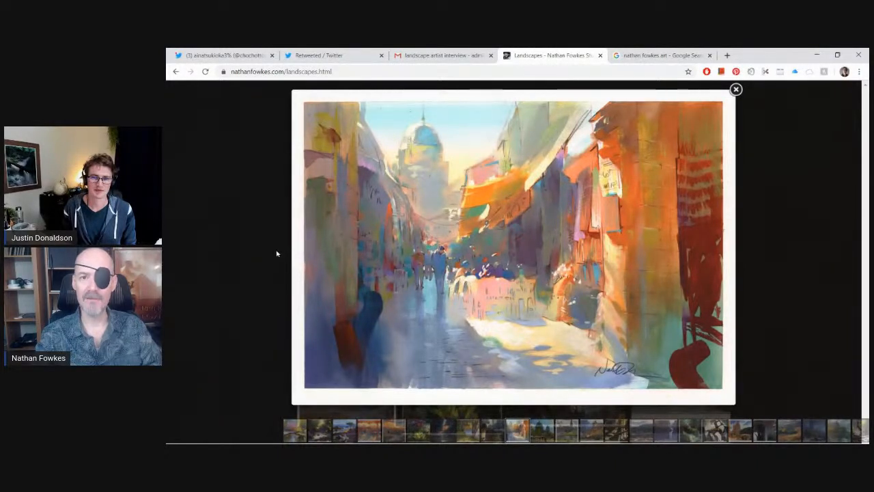
mouse_move(274, 246)
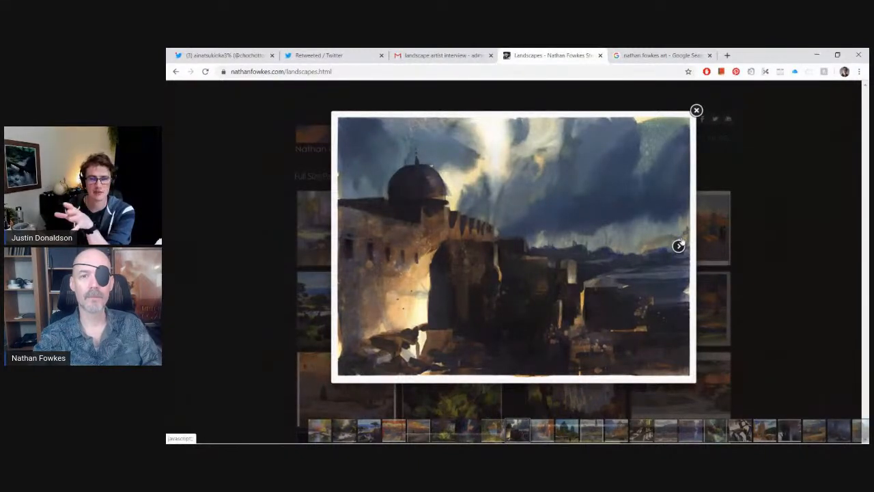
Return to the market street painting, then close the lightbox back to the Landscapes page
click(677, 246)
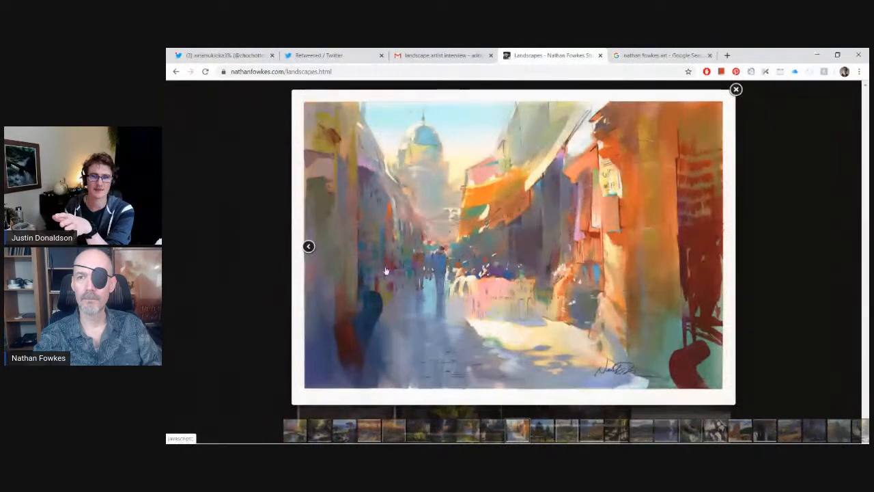
click(309, 246)
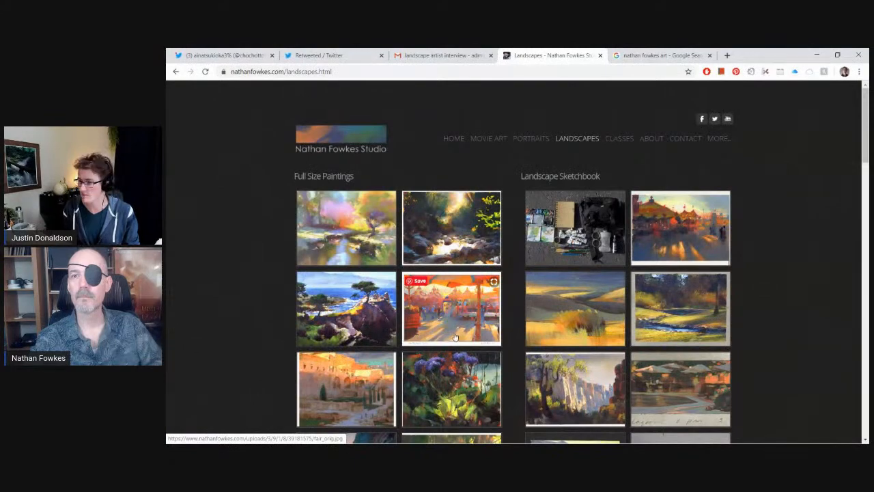
Reopen the sunlit street-market painting from further down the gallery in the lightbox
scroll(down, 3)
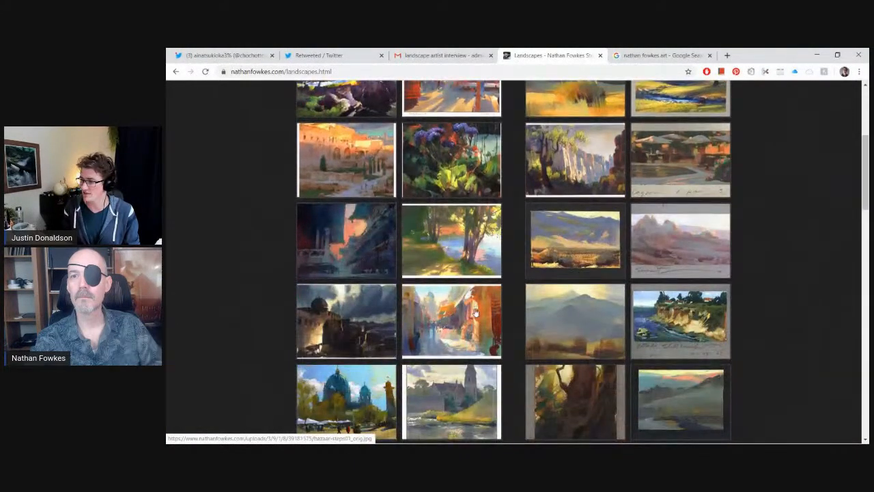
click(450, 321)
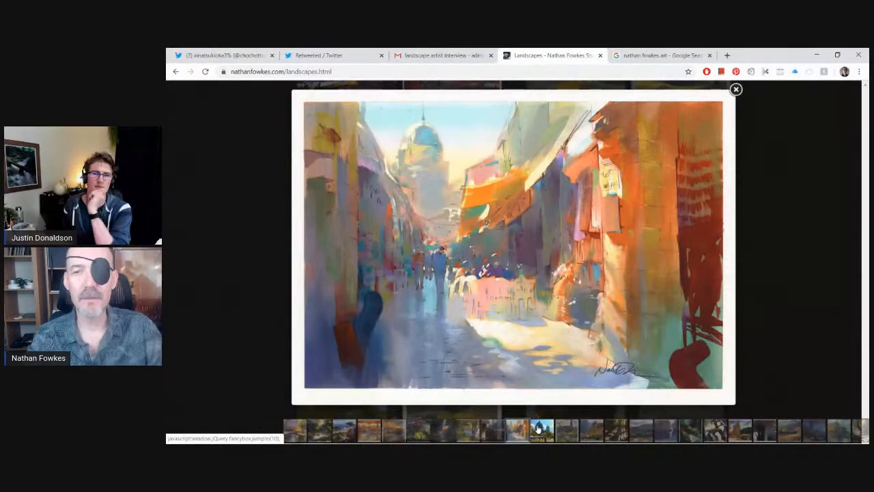
Advance past the blue-domed cathedral square to the white colonnaded monument with statues
click(541, 431)
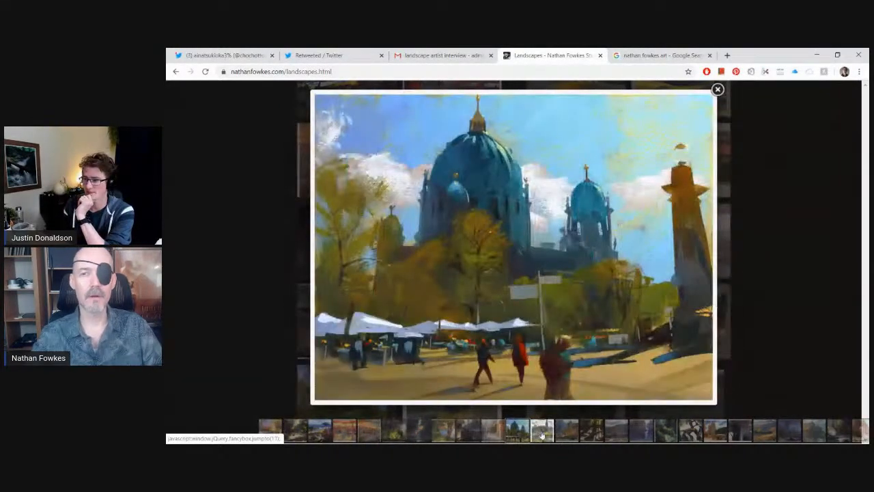
click(541, 430)
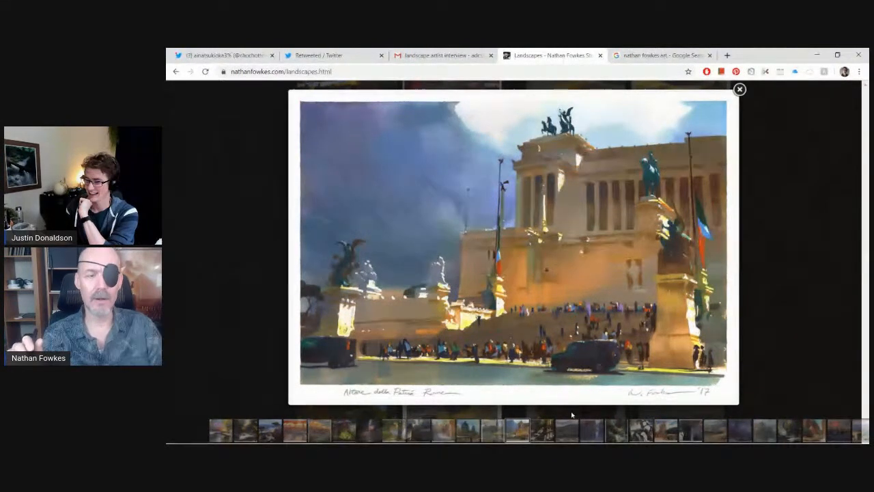
Move past the rainy street with umbrellas to the pale tree trunks against dark foliage
click(590, 430)
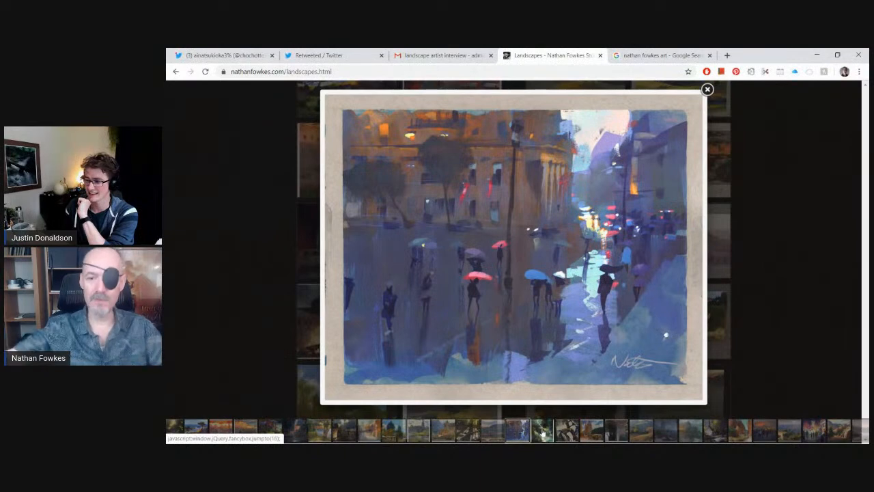
click(541, 430)
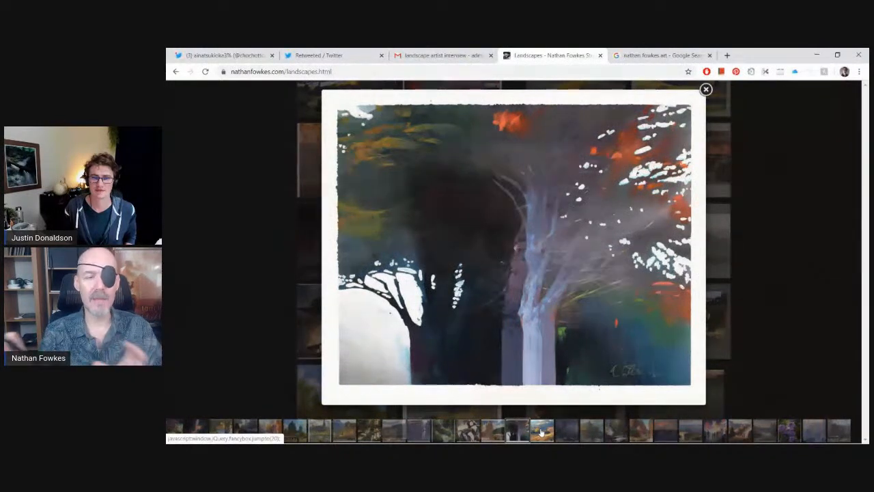
Advance through the golden hillside painting and the next several landscapes in the lightbox
click(467, 431)
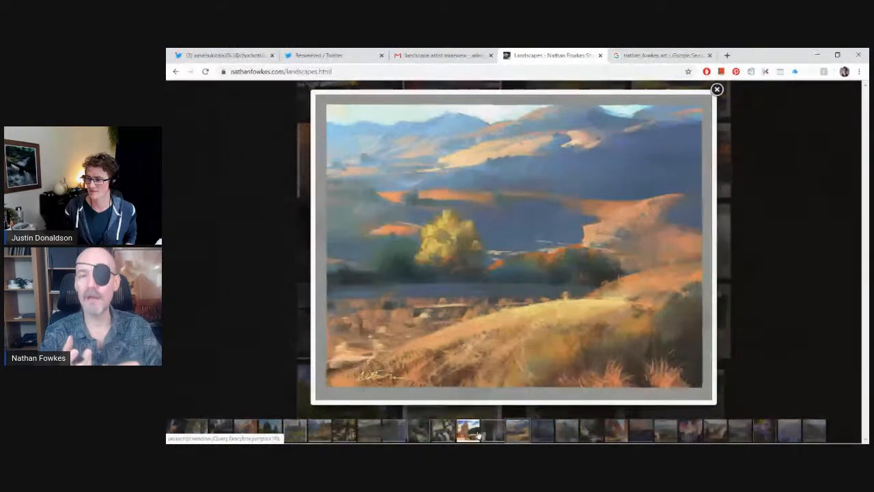
click(516, 430)
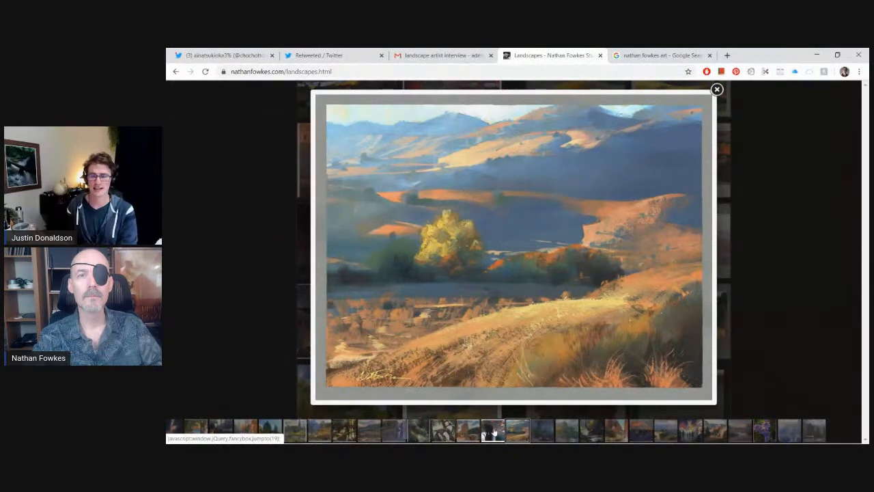
mouse_move(641, 313)
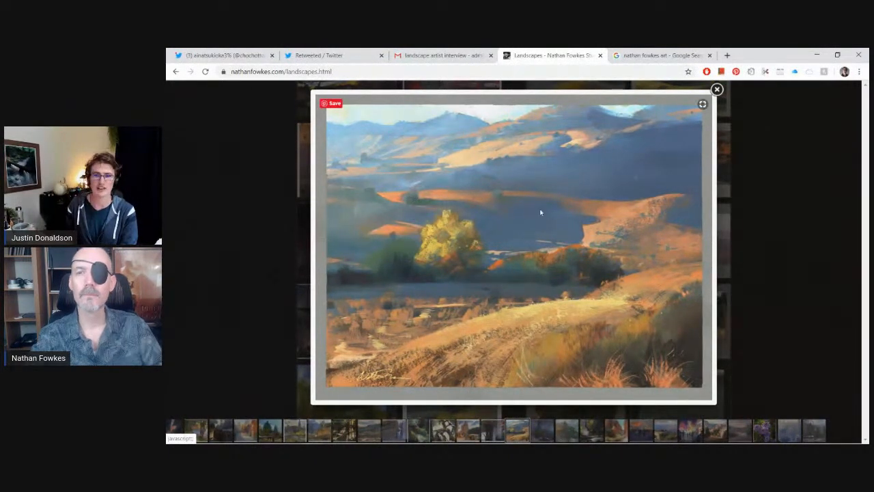
mouse_move(366, 348)
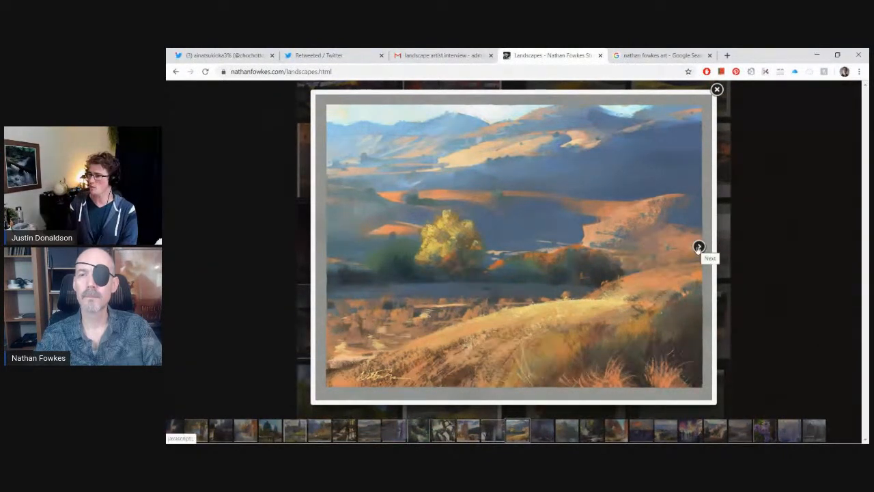
mouse_move(722, 253)
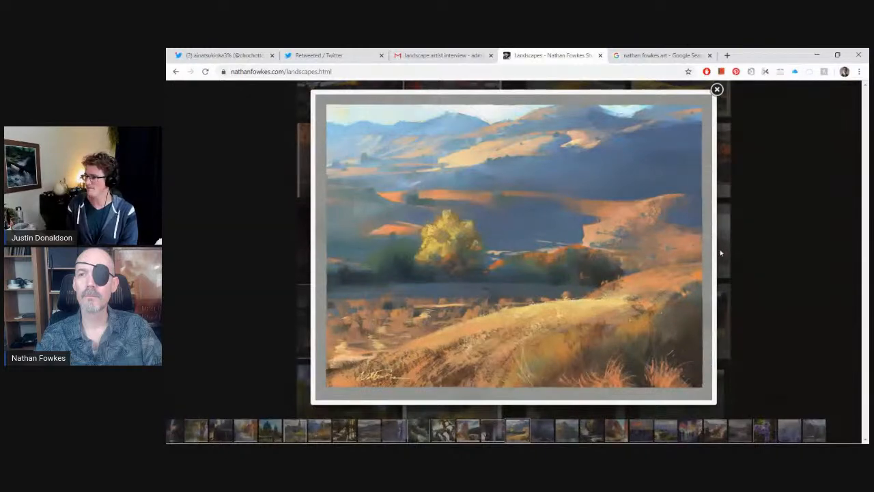
click(662, 246)
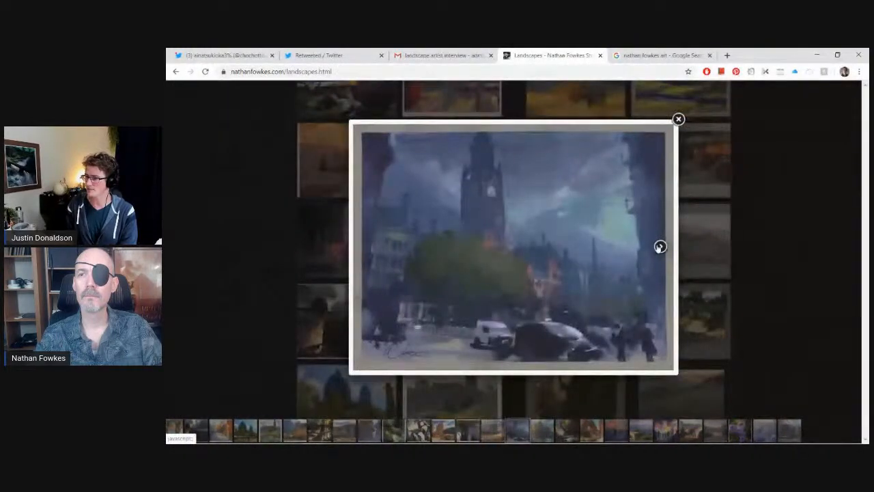
click(659, 246)
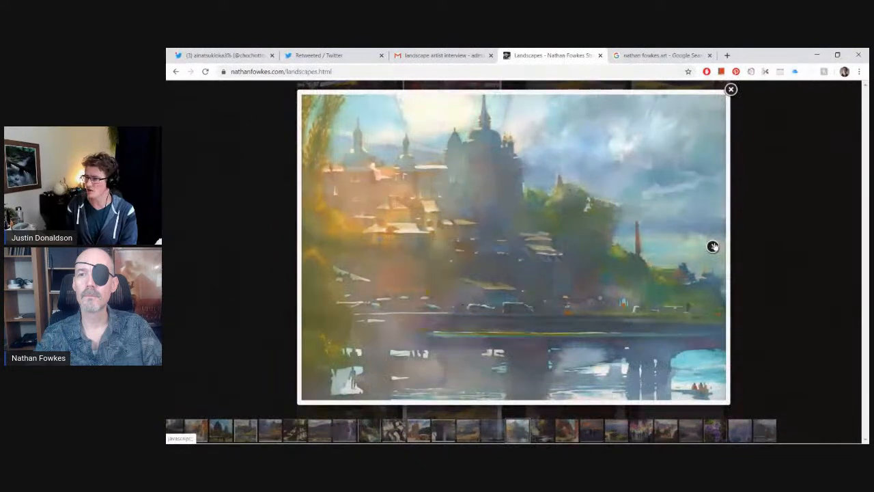
click(695, 245)
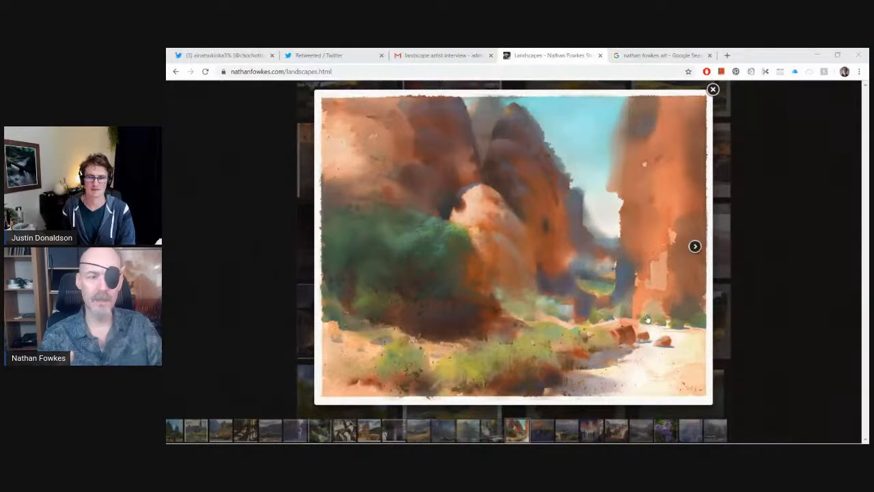
Step past the fairground painting, then close the lightbox and return to the top of the Landscapes gallery
click(695, 246)
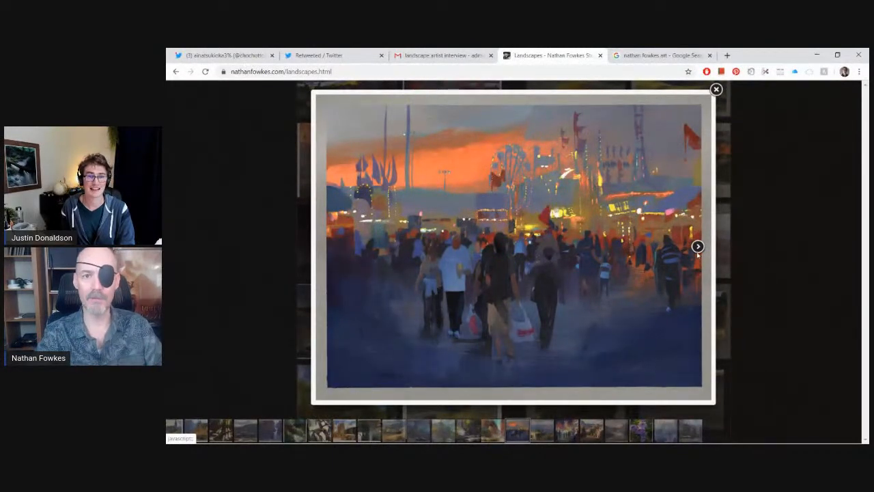
click(697, 246)
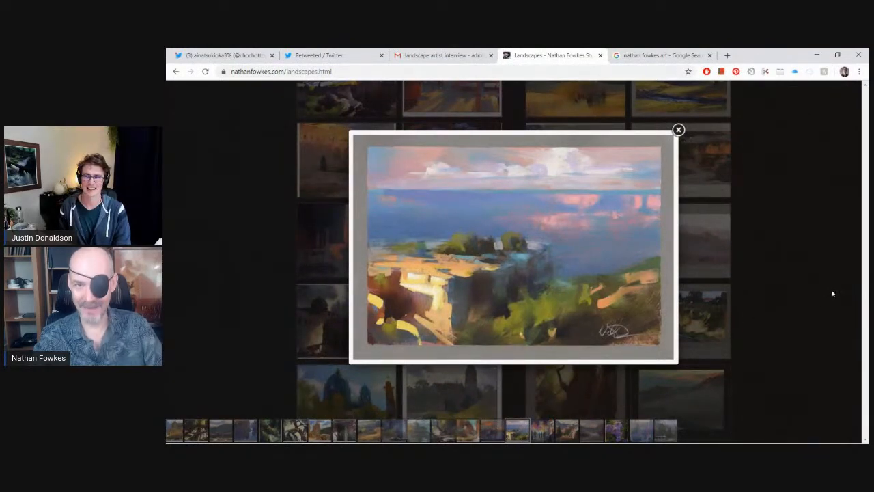
click(677, 130)
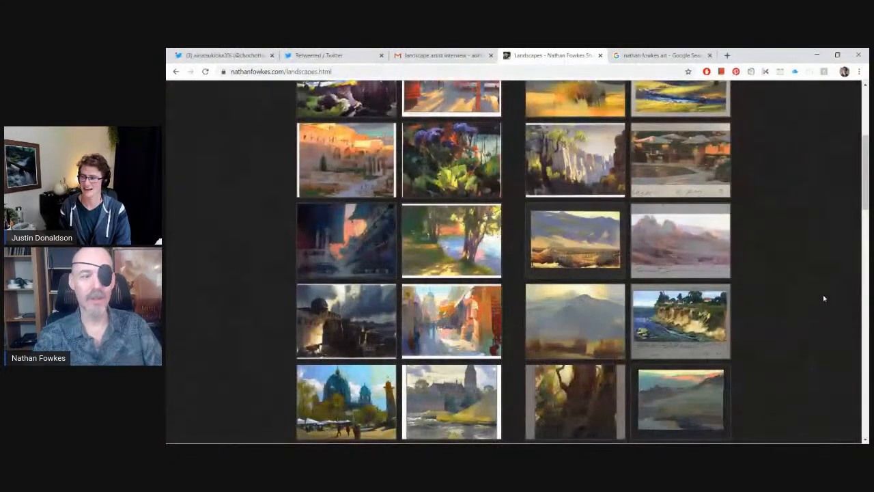
scroll(up, 3)
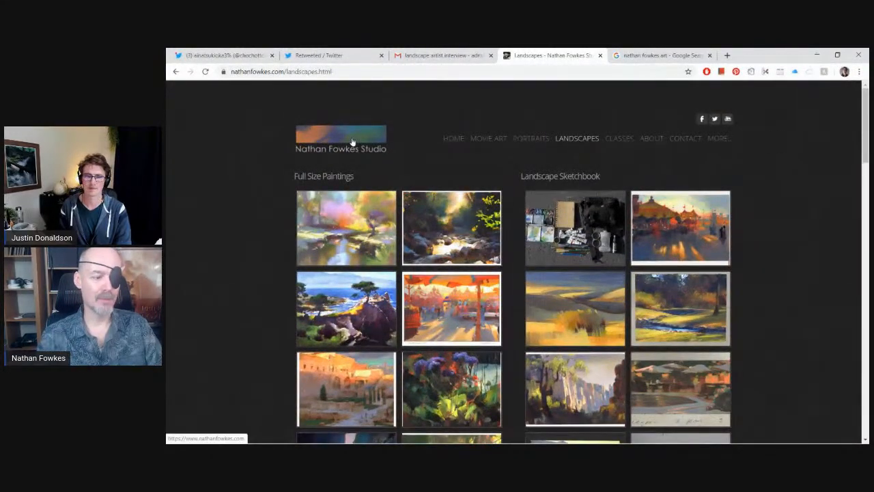
Go to the Nathan Fowkes Studio home page via the logo and scroll through its parrot banner
click(340, 143)
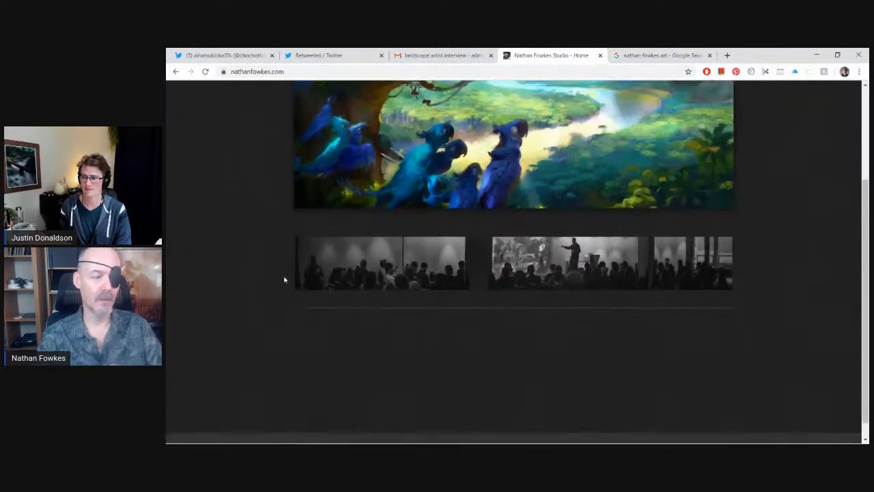
scroll(up, 3)
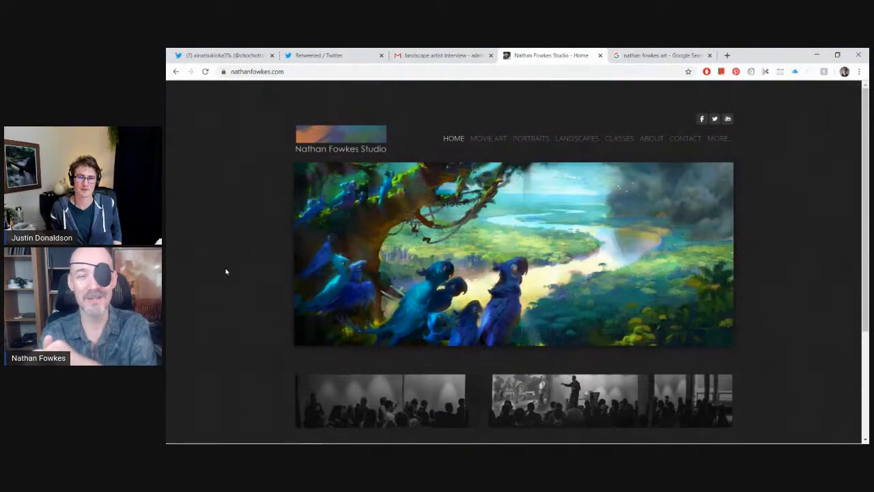
mouse_move(232, 266)
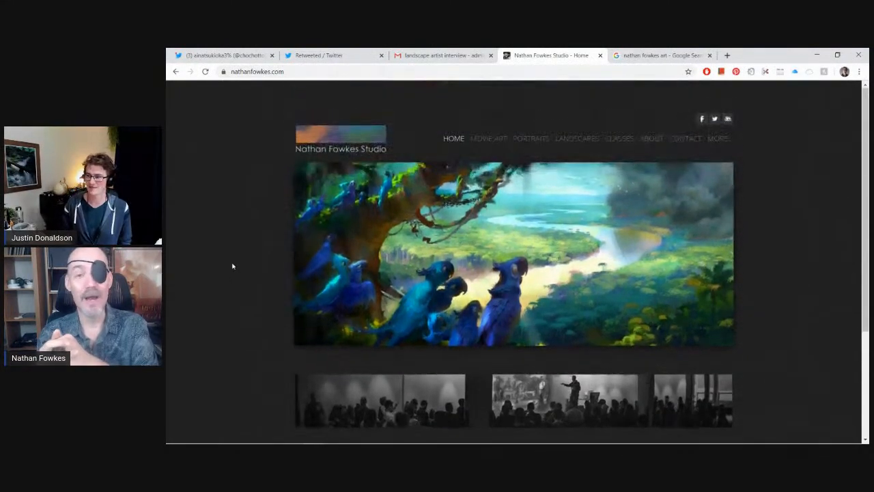
scroll(down, 3)
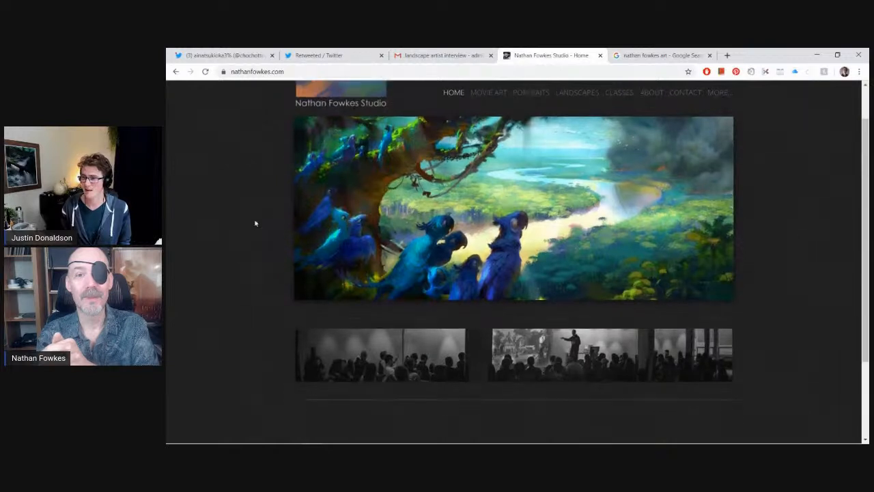
scroll(up, 3)
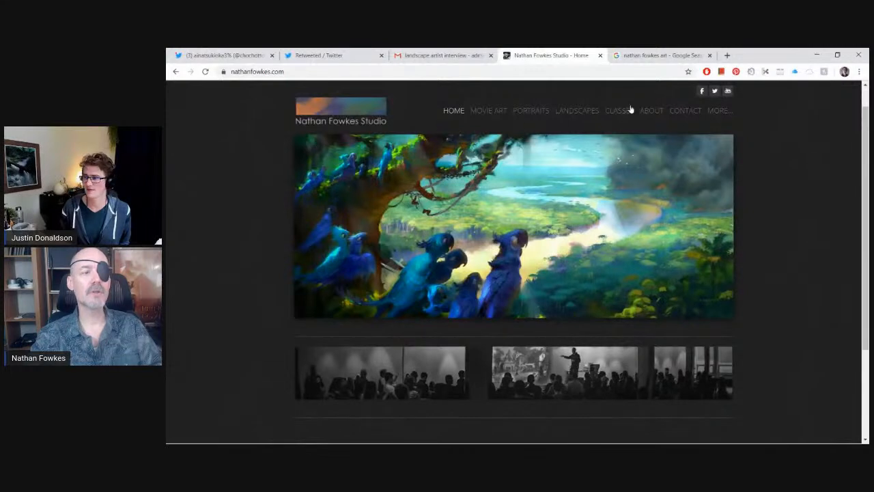
mouse_move(489, 111)
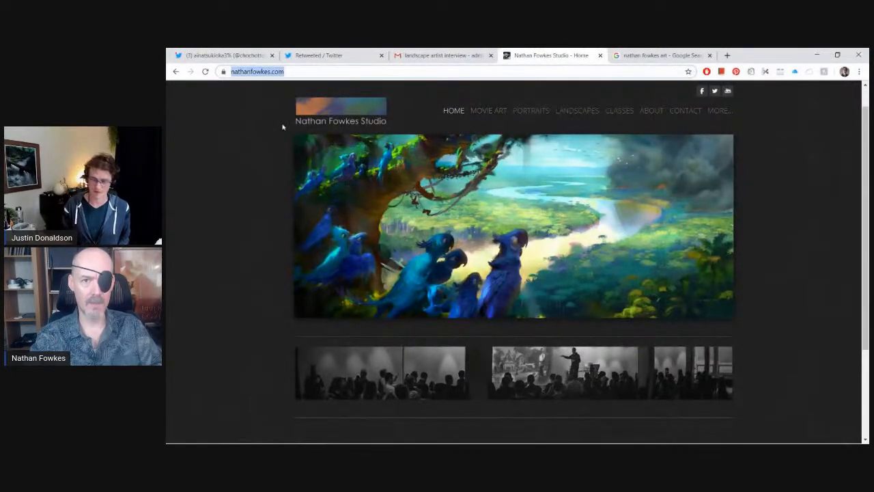
Return to the nathanfowkes.com Landscapes gallery from the address bar
text(design)
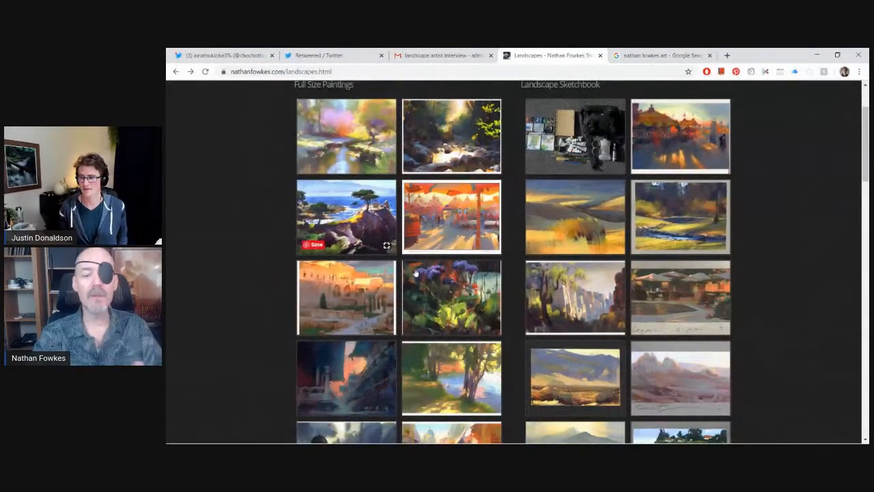
Enlarge the purple flowers painting from the Full Size Paintings grid
click(451, 297)
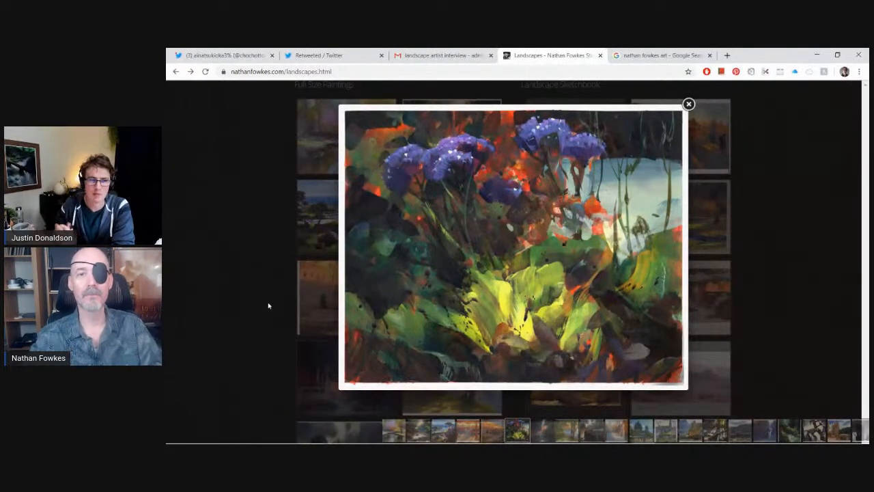
mouse_move(421, 279)
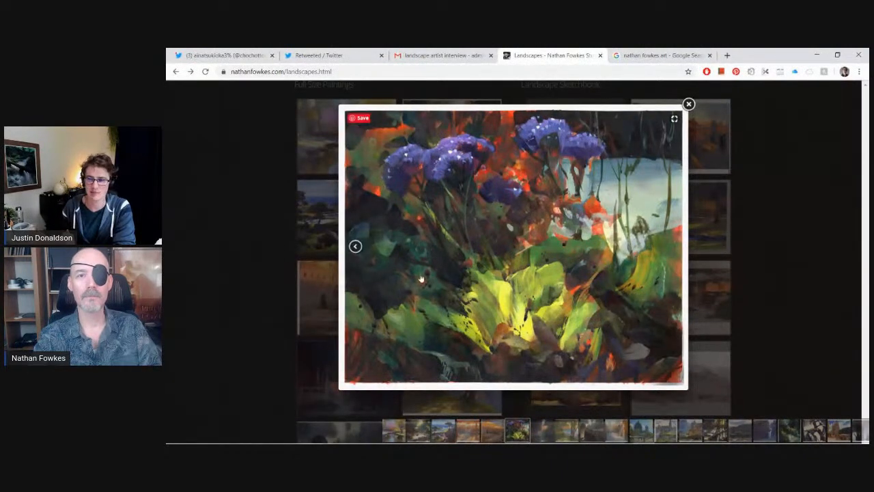